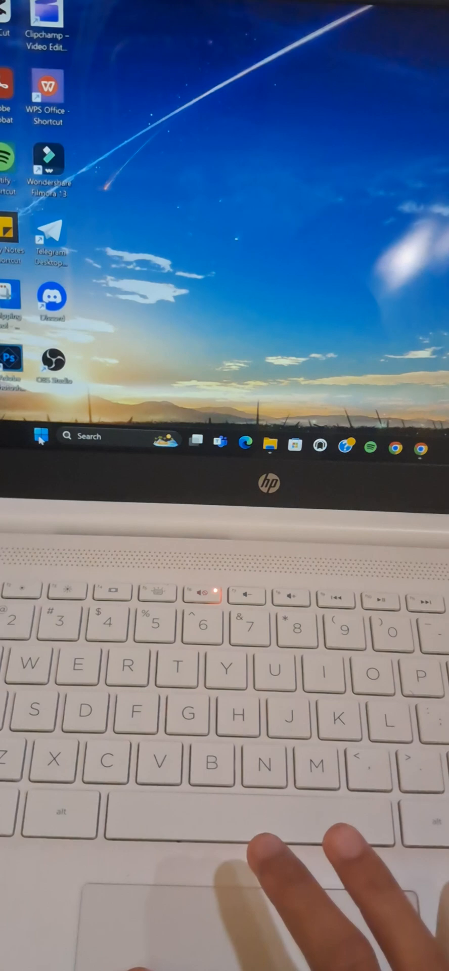
# - Launch the Settings app from the Start menu's pinned apps
pyautogui.click(40, 435)
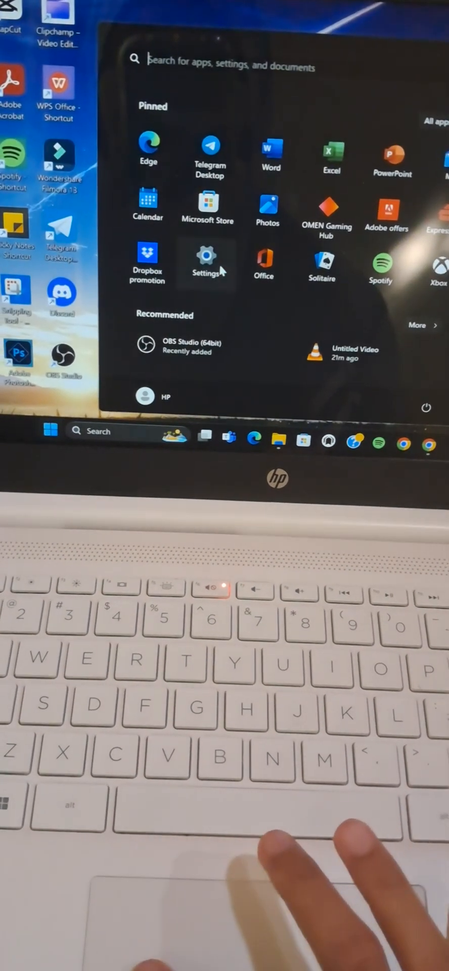
pyautogui.click(207, 263)
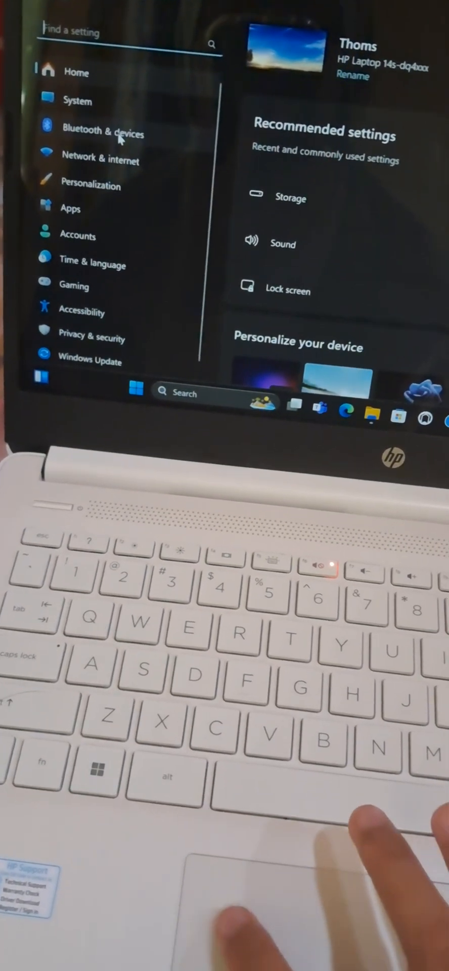
# - Navigate to Bluetooth & devices > Touchpad and bring its gesture options into view
pyautogui.click(104, 133)
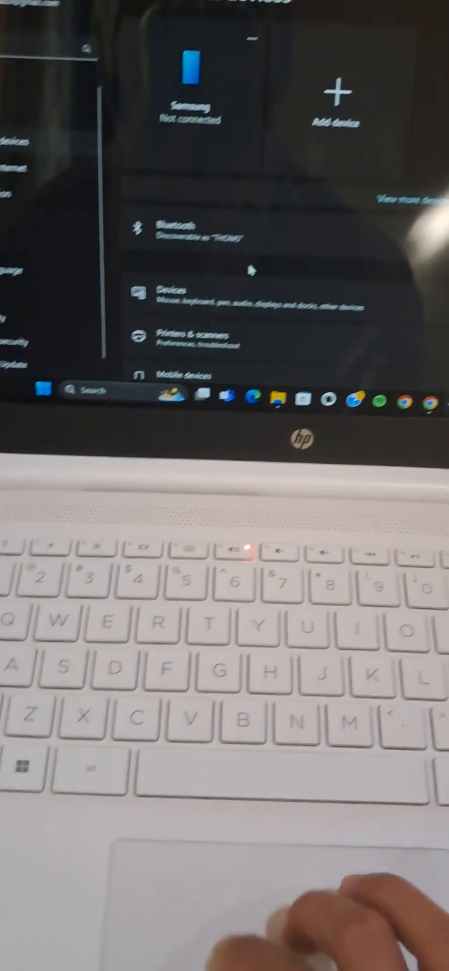
pyautogui.scroll(-3)
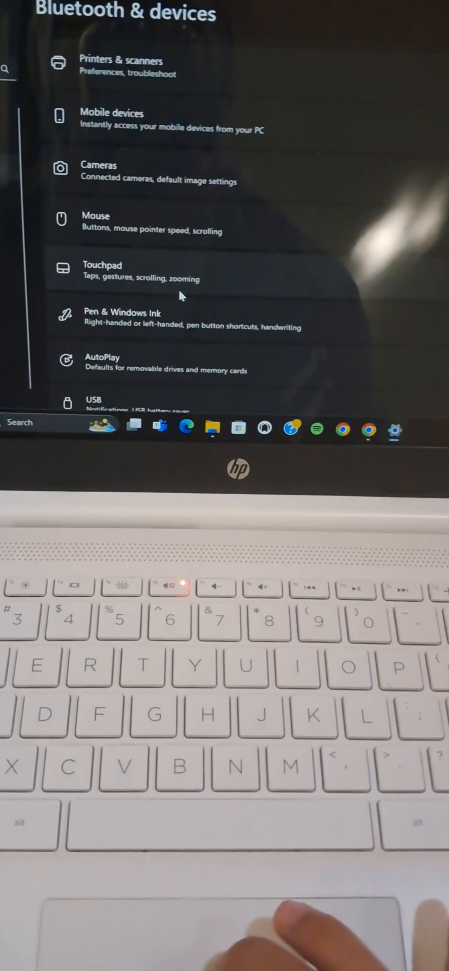
pyautogui.click(103, 271)
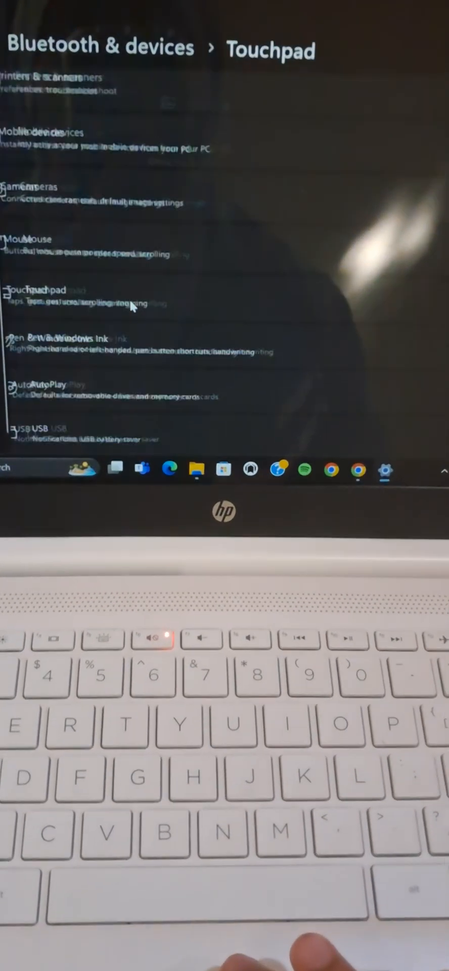
pyautogui.scroll(-3)
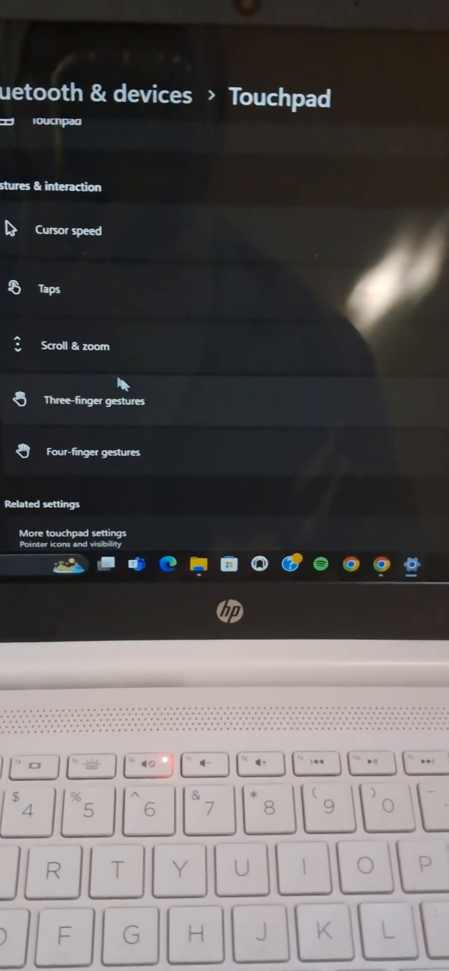
# - Expand Scroll & zoom showing 'Drag two fingers to scroll' enabled, then demonstrate two-finger scrolling
pyautogui.click(74, 346)
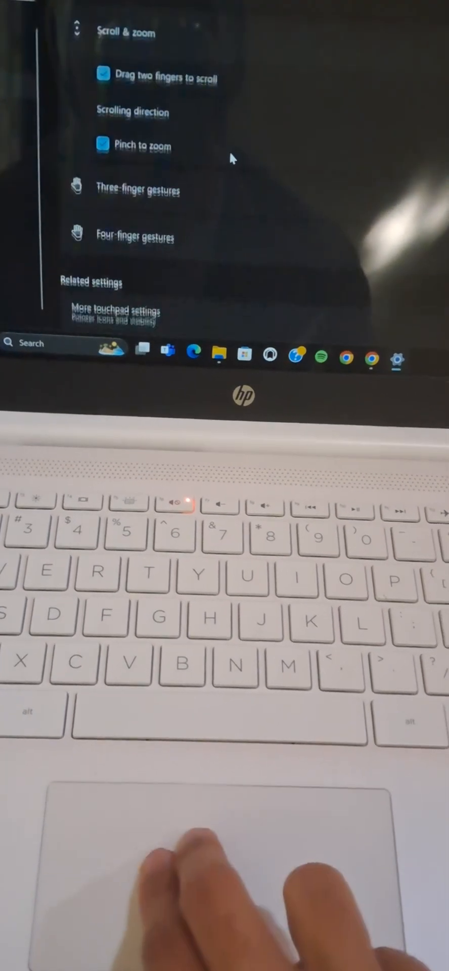
pyautogui.scroll(-3)
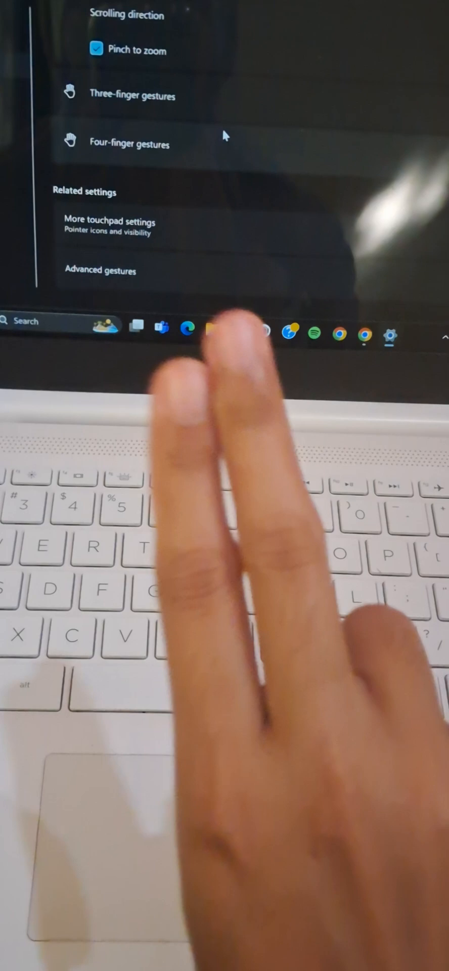